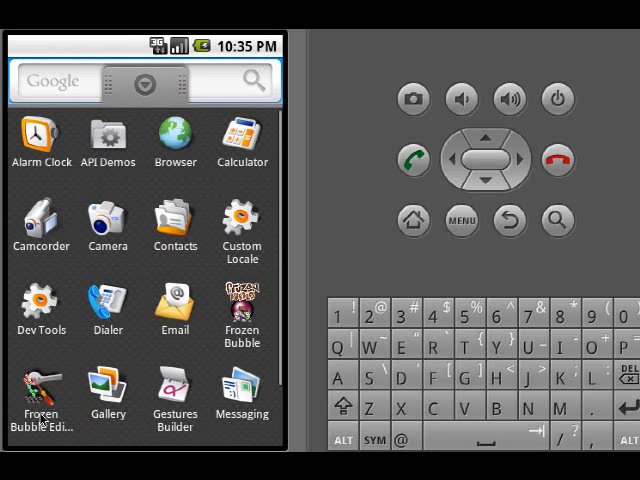
- Launch Frozen Bubble Editor from the app drawer to reach the Pick a Bubble dialog
left_click(41, 390)
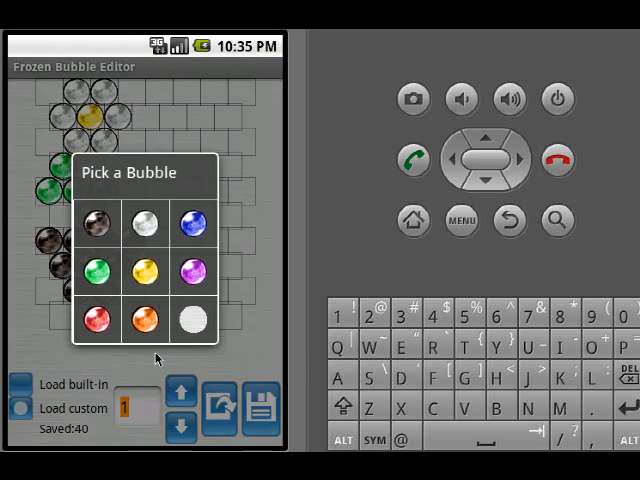
mouse_move(115, 265)
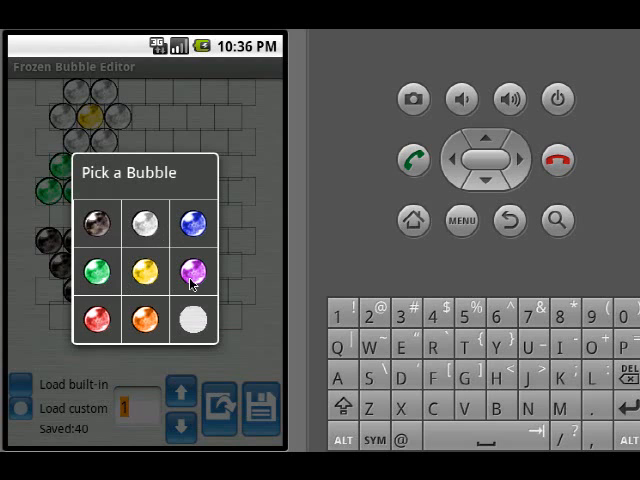
mouse_move(192, 226)
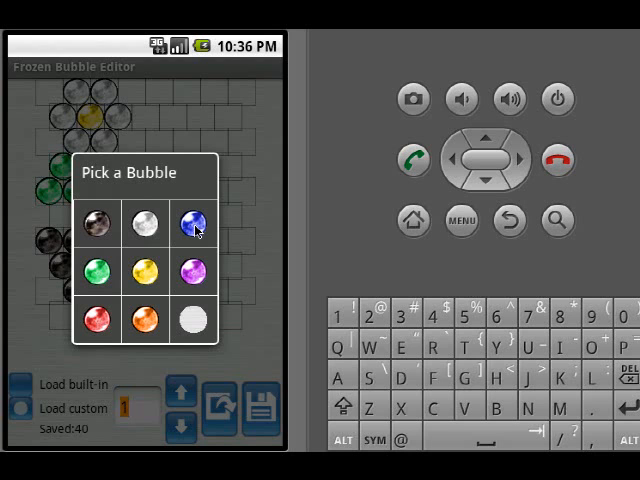
mouse_move(162, 248)
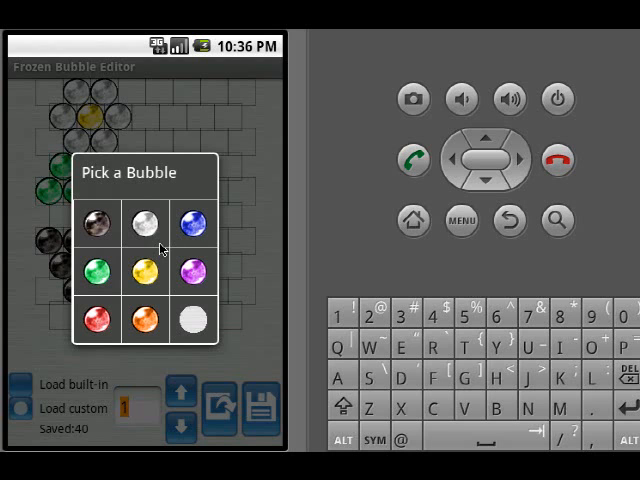
- Pick the white bubble, raise the level number to 28, and load that custom level
left_click(190, 320)
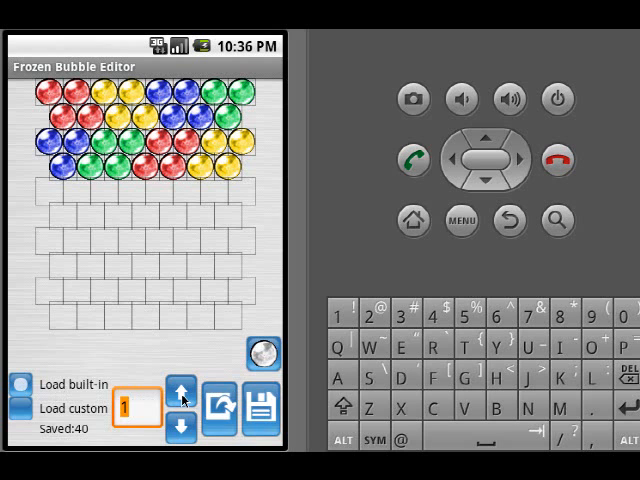
left_click(182, 390)
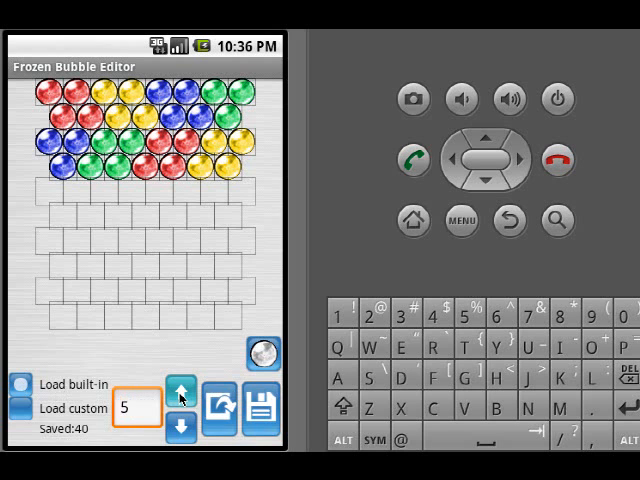
left_click(178, 391)
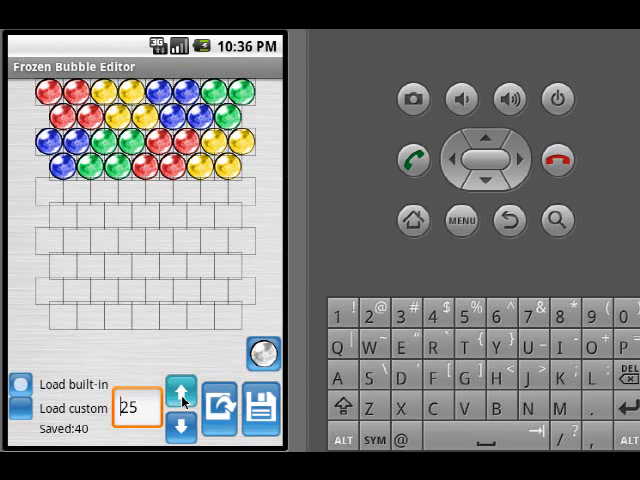
left_click(180, 390)
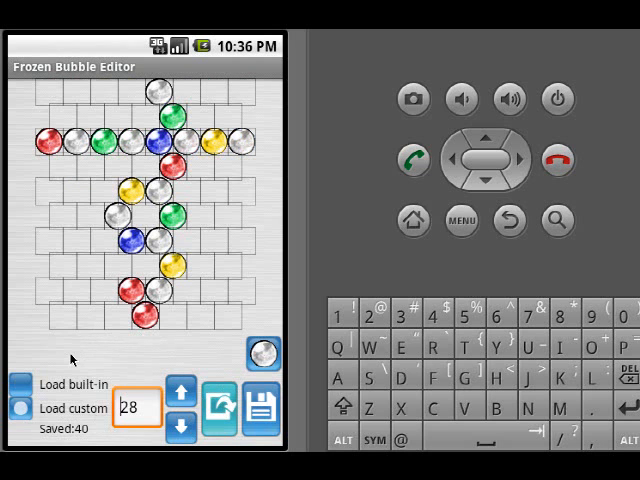
left_click(210, 405)
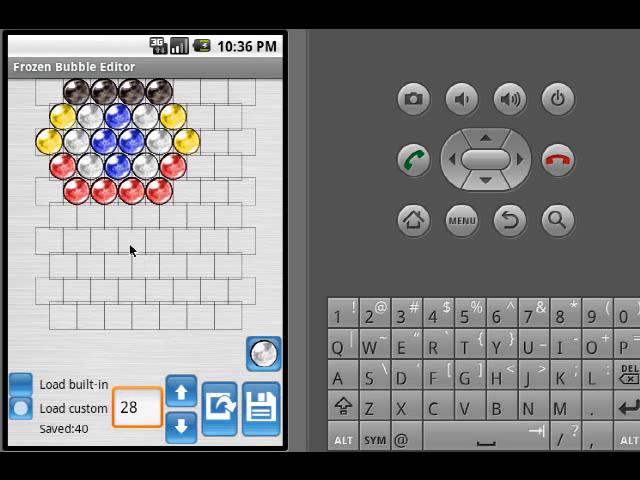
mouse_move(205, 133)
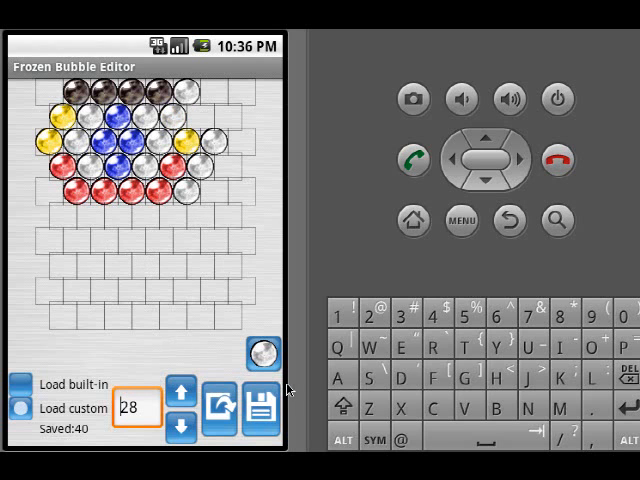
- Place white and purple bubbles on level 28, then select the empty bubble for erasing
left_click(262, 352)
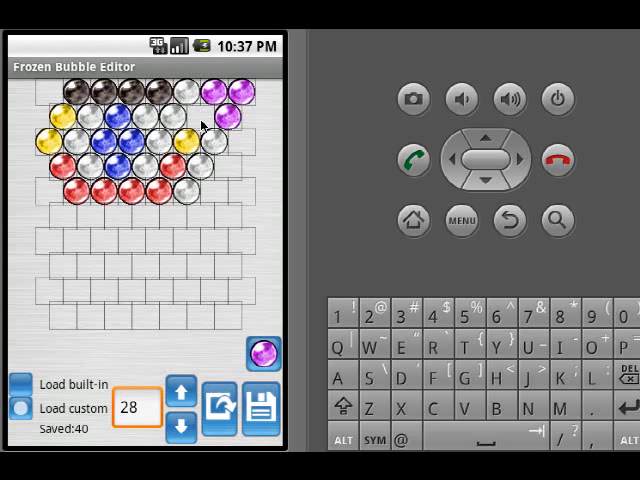
left_click(257, 357)
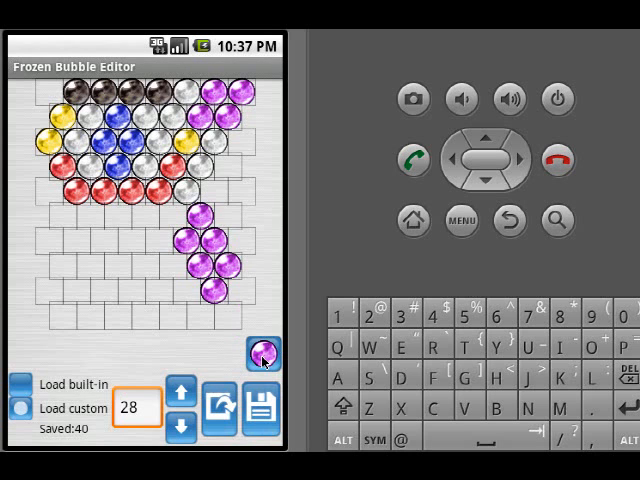
left_click(262, 350)
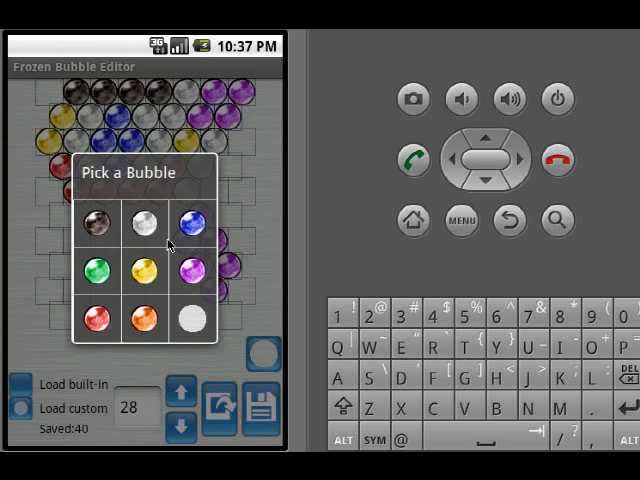
left_click(187, 268)
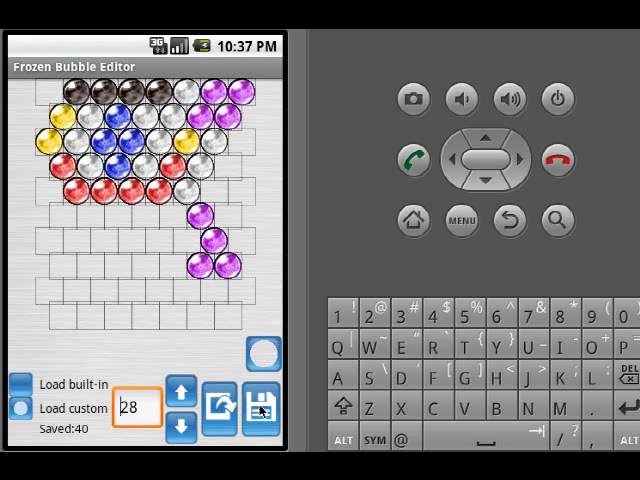
- Save the edited level and choose Overwrite to replace the existing level 28
left_click(259, 408)
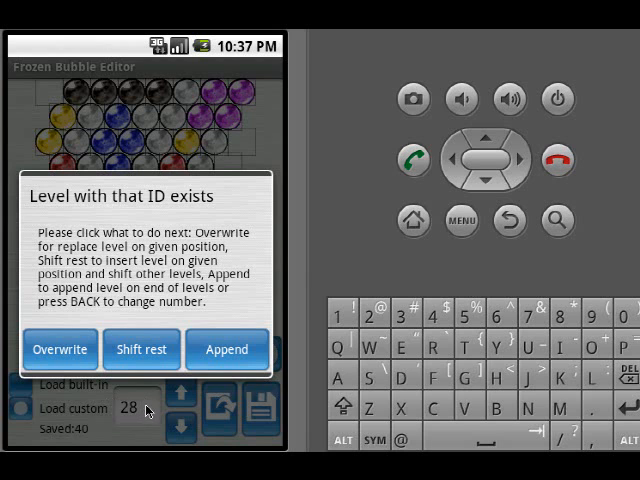
mouse_move(135, 258)
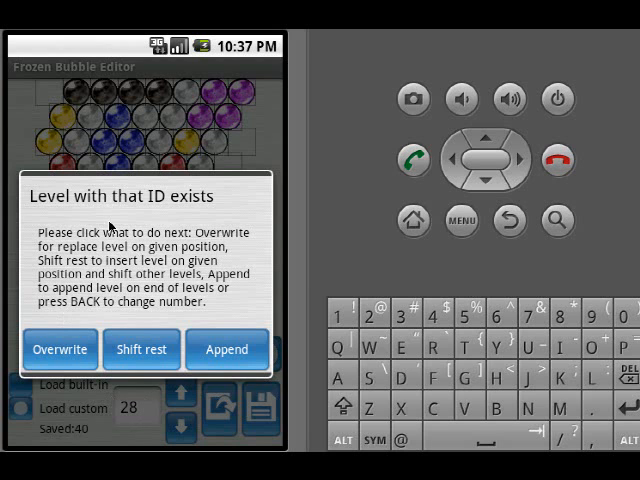
mouse_move(78, 298)
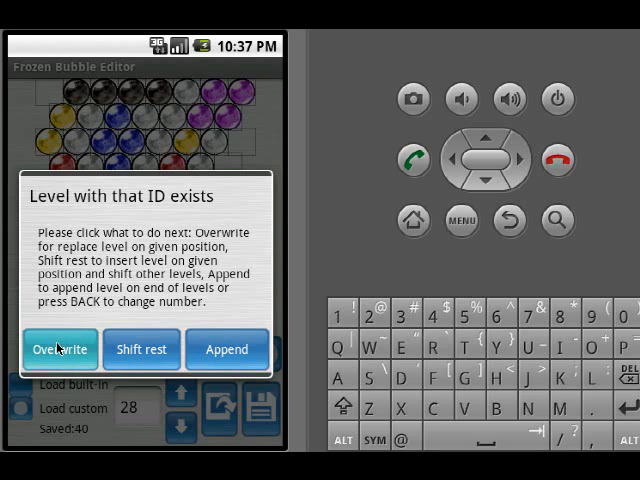
left_click(59, 349)
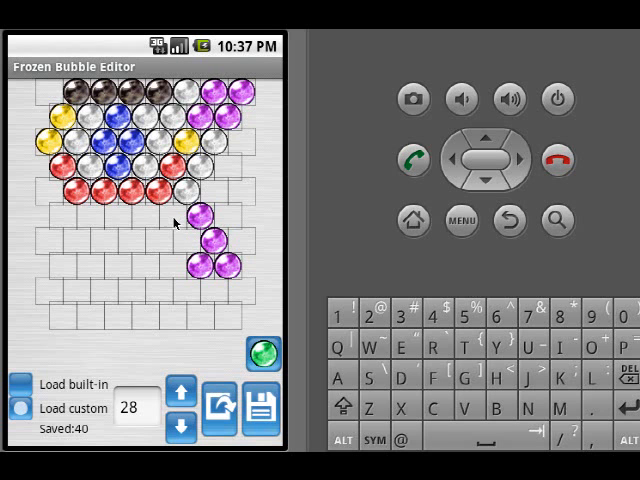
- Add green bubbles, save level 28 with Shift rest, then save again after more bubbles
left_click(258, 408)
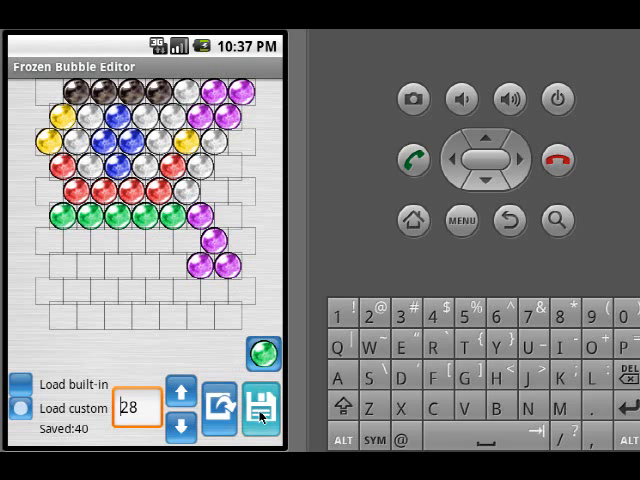
left_click(258, 411)
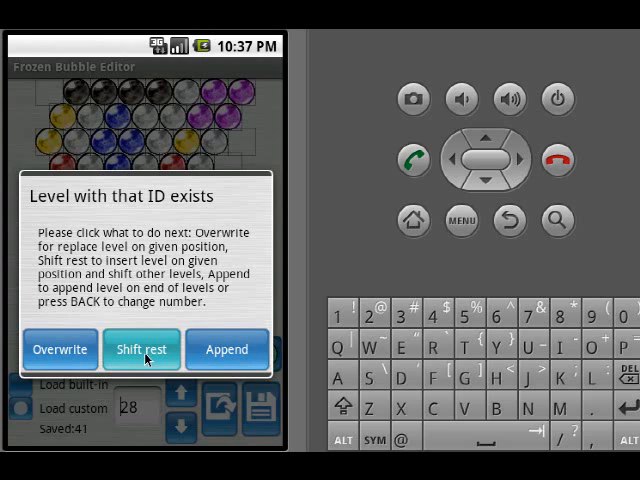
left_click(142, 349)
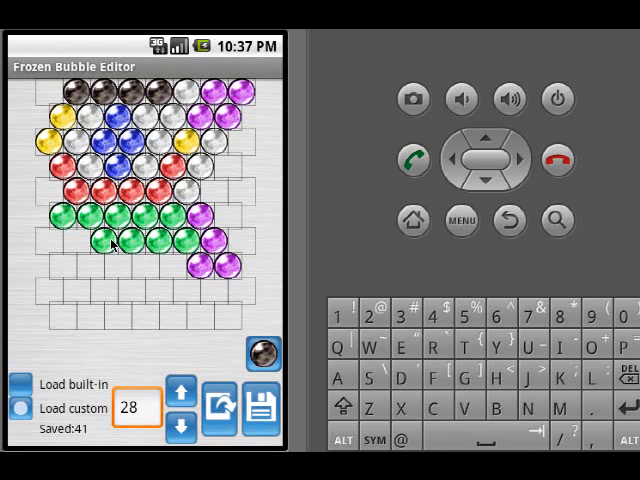
left_click(259, 406)
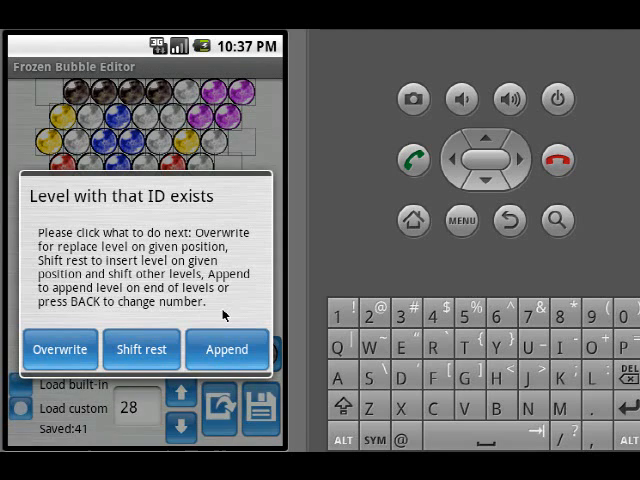
left_click(226, 349)
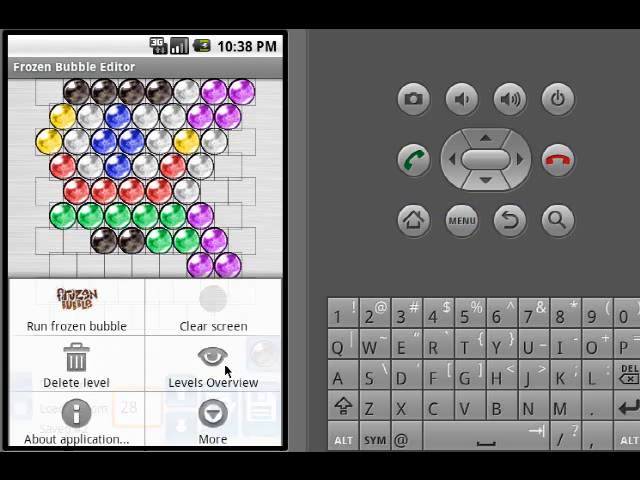
- Open the level overview, page forward to levels 037-045, and edit level 41
left_click(212, 365)
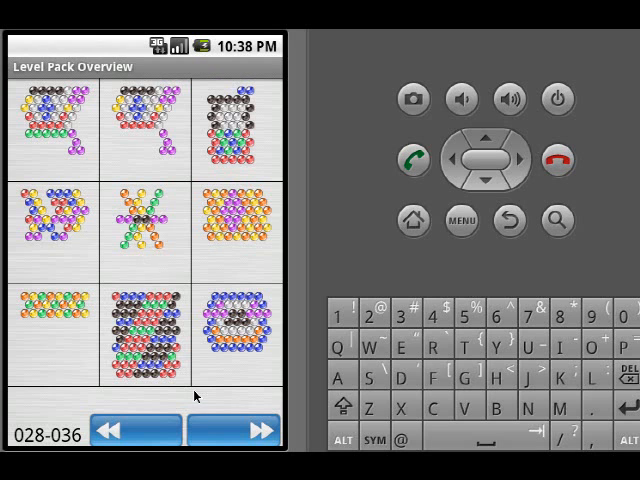
left_click(257, 429)
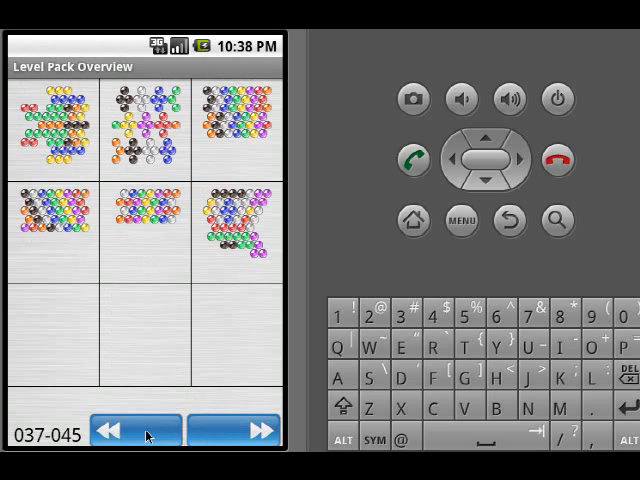
left_click(118, 430)
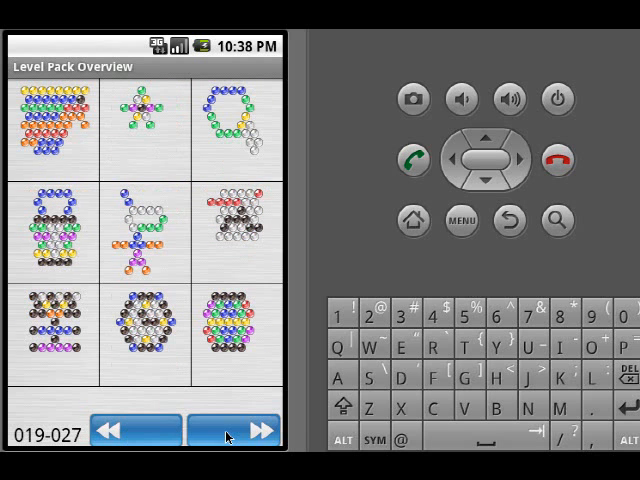
left_click(243, 428)
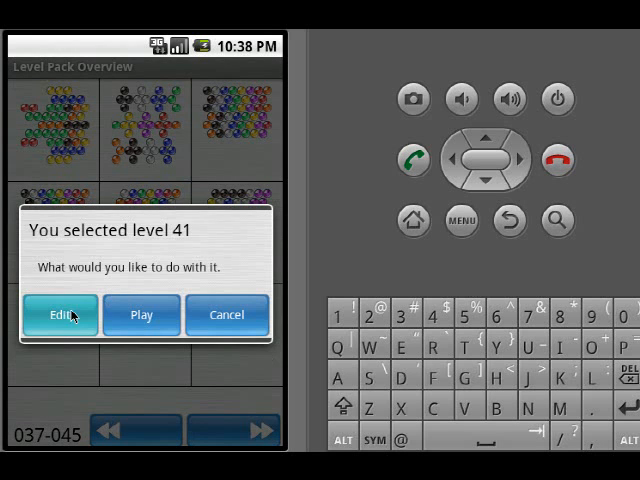
left_click(57, 314)
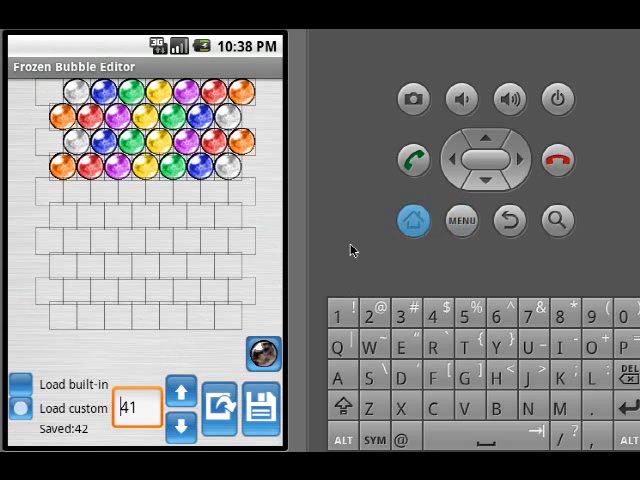
- Delete custom level 41, then reveal Upload/Download Level Pack through Menu > More
left_click(457, 221)
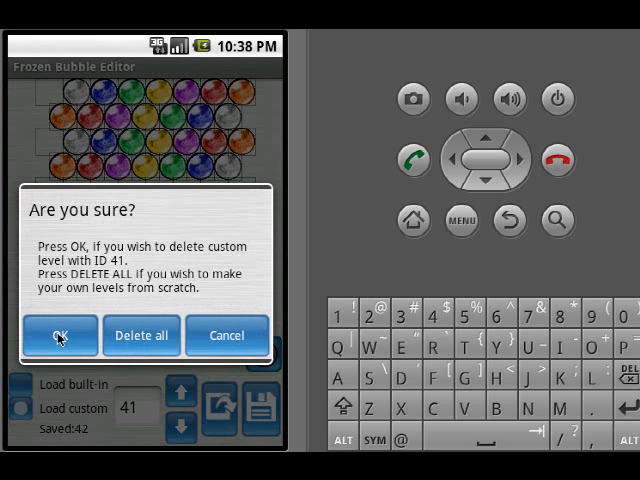
left_click(59, 335)
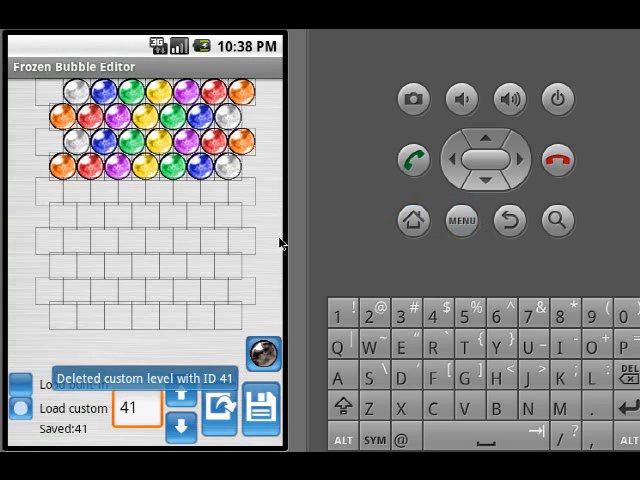
left_click(461, 220)
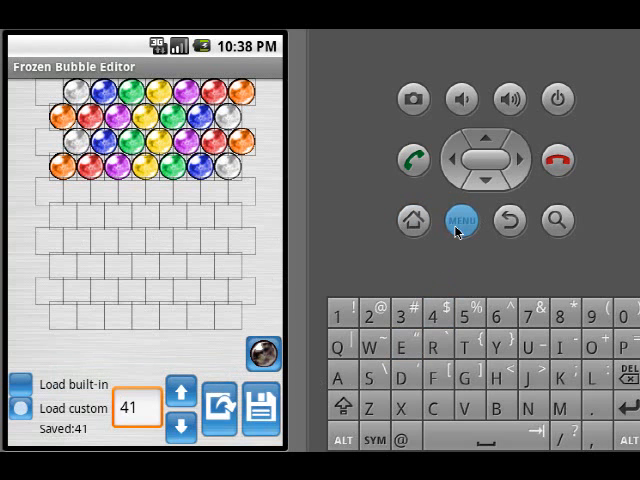
left_click(461, 221)
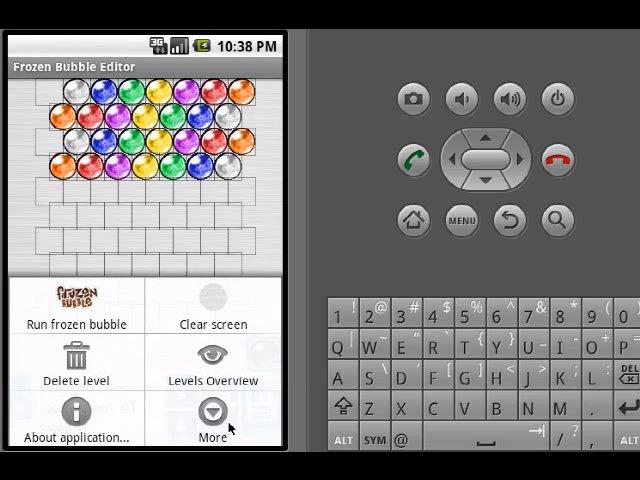
left_click(211, 412)
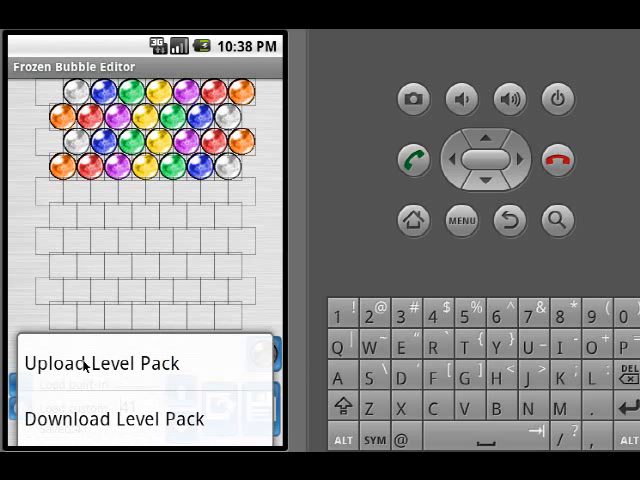
mouse_move(100, 362)
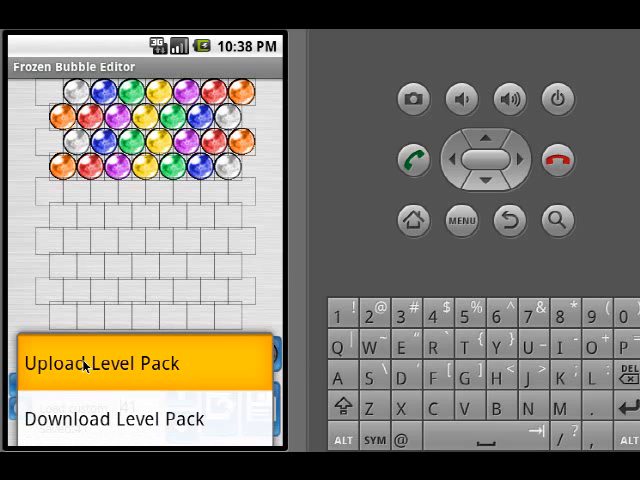
- Start an upload with author Rootko, pack name lpack, and level 3 as nicest level
left_click(110, 363)
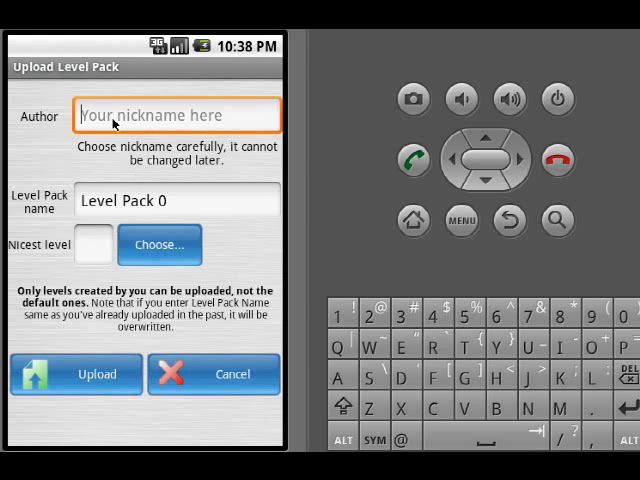
type("Root")
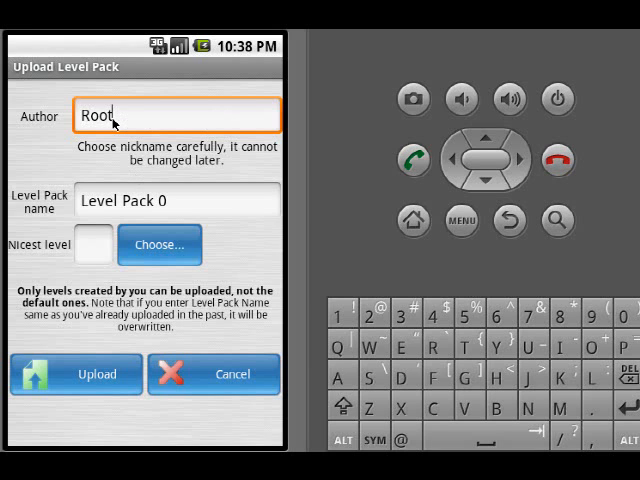
type("ko")
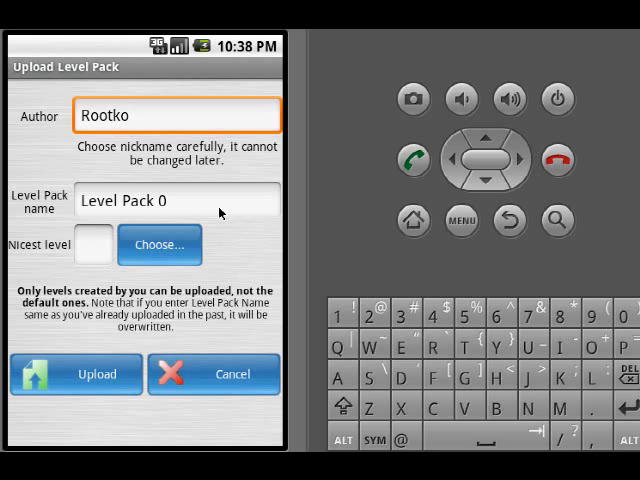
left_click(175, 200)
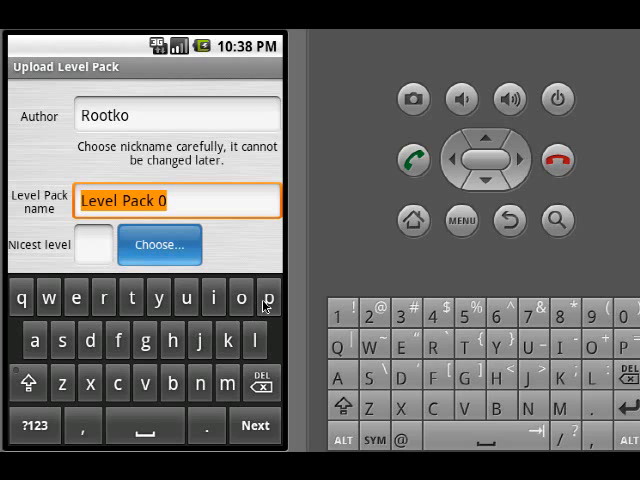
type("lpack")
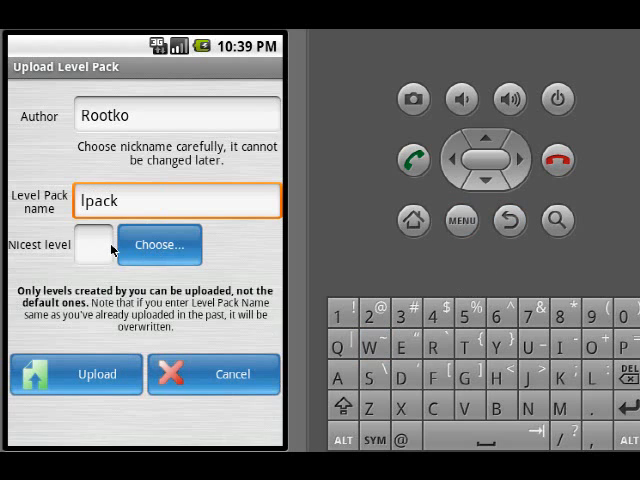
left_click(75, 373)
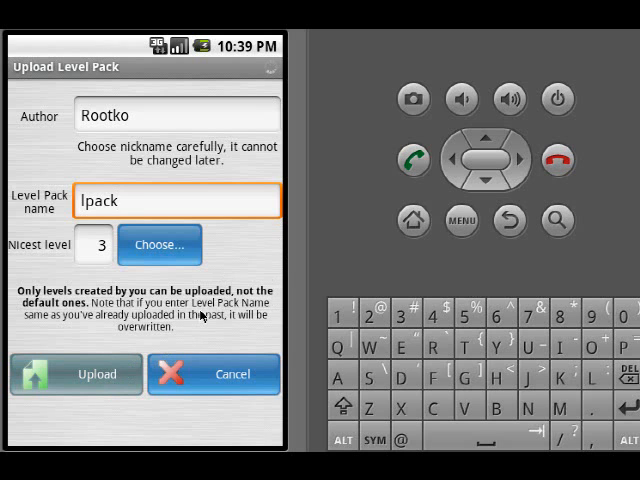
- Upload the lpack pack, return to the editor, and delete all custom levels
left_click(75, 373)
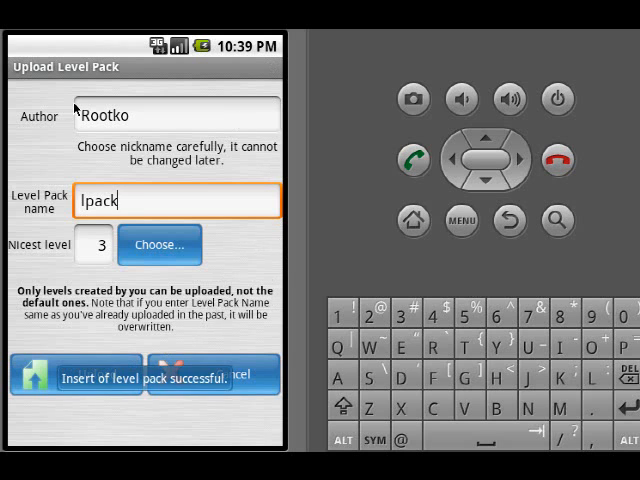
left_click(510, 219)
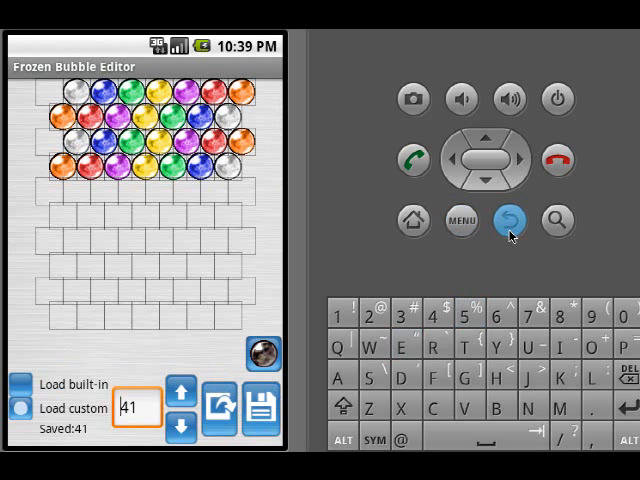
mouse_move(459, 221)
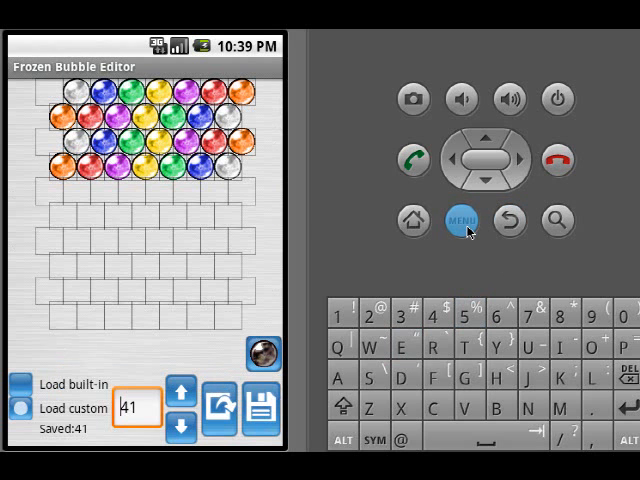
left_click(459, 219)
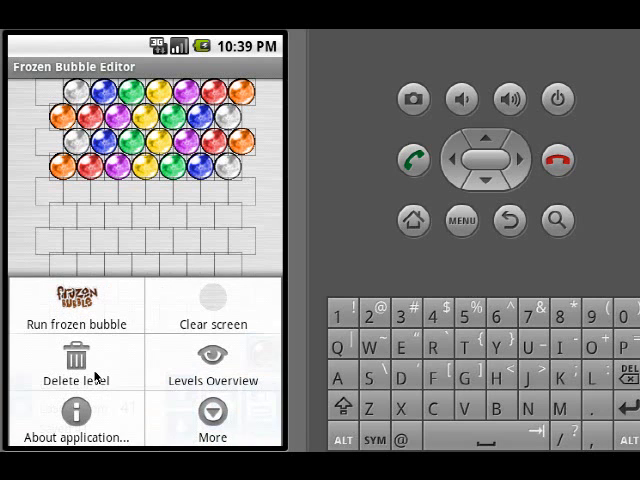
left_click(73, 366)
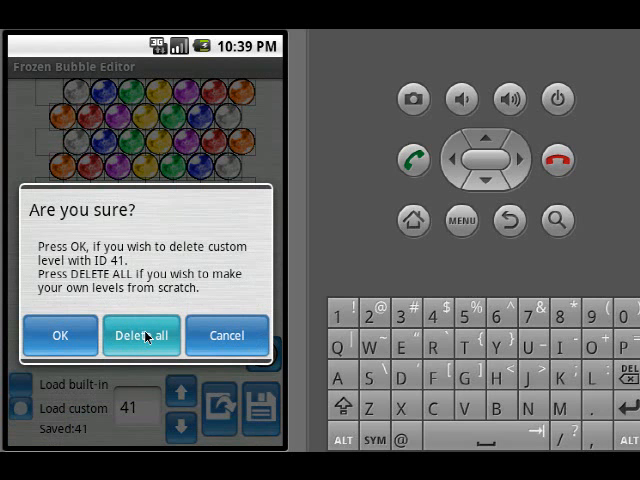
left_click(141, 335)
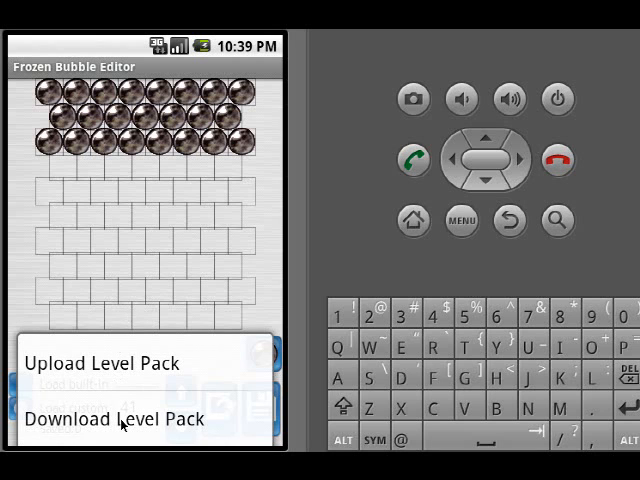
- Open Download Level Pack, scroll through the filter form, and run the search
left_click(114, 419)
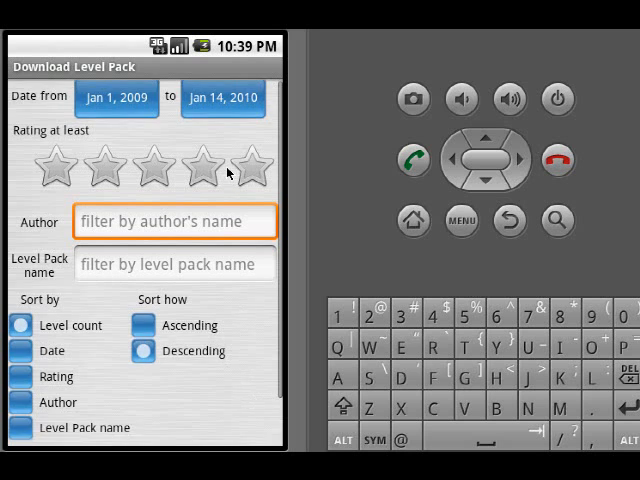
scroll("down", 3)
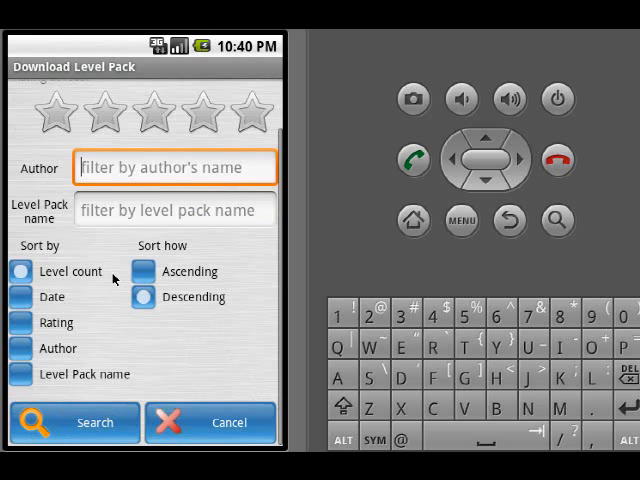
mouse_move(97, 433)
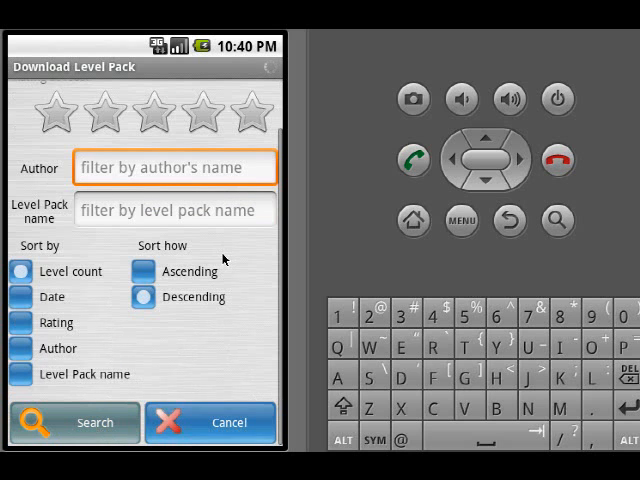
left_click(73, 421)
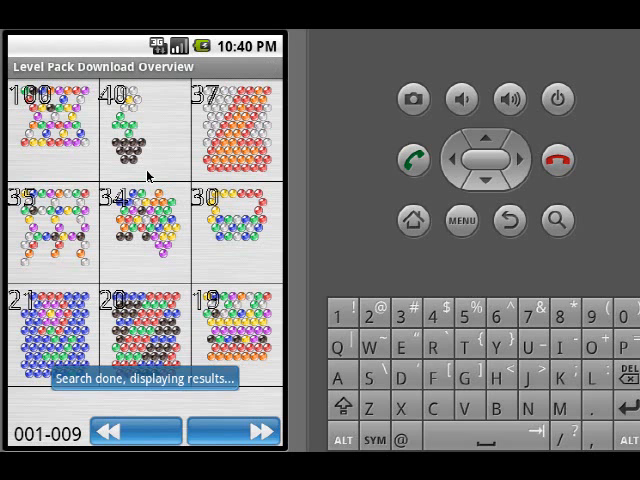
mouse_move(52, 160)
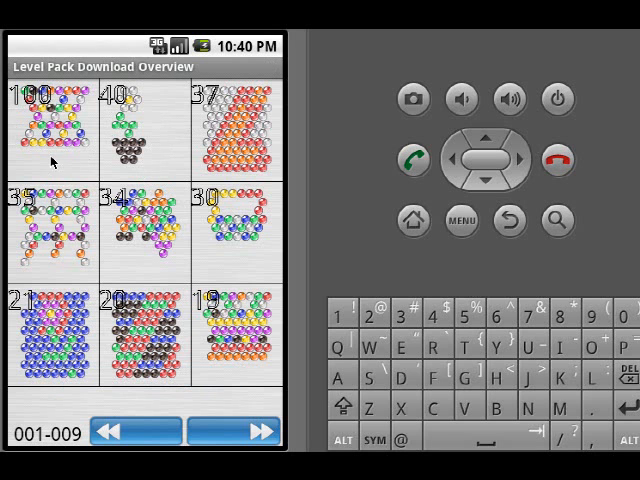
mouse_move(152, 175)
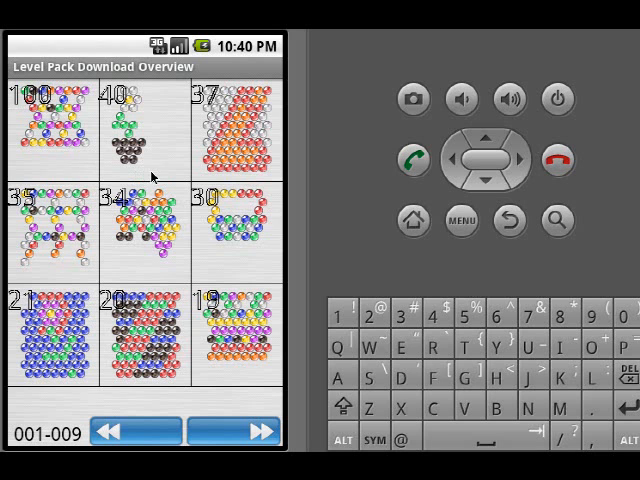
- Page through the overview, select the downloaded 37-level pack, and load it into the editor
left_click(255, 431)
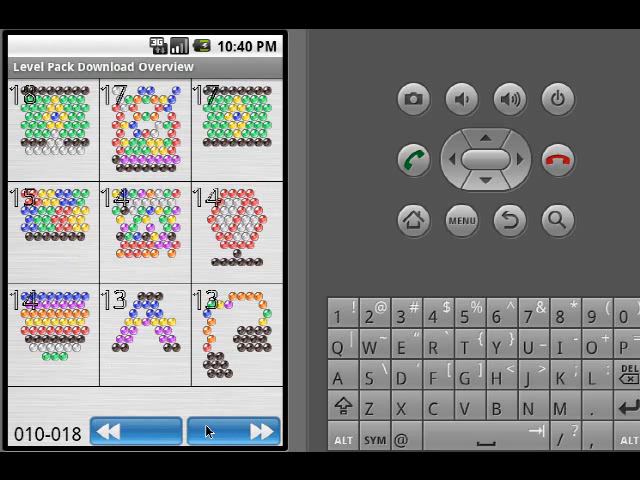
left_click(140, 431)
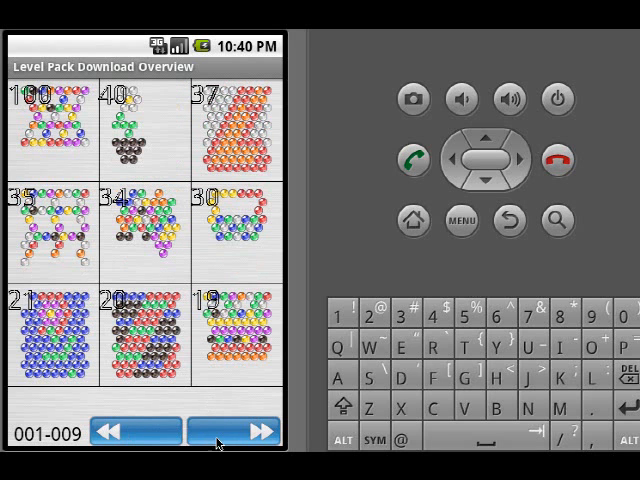
left_click(240, 130)
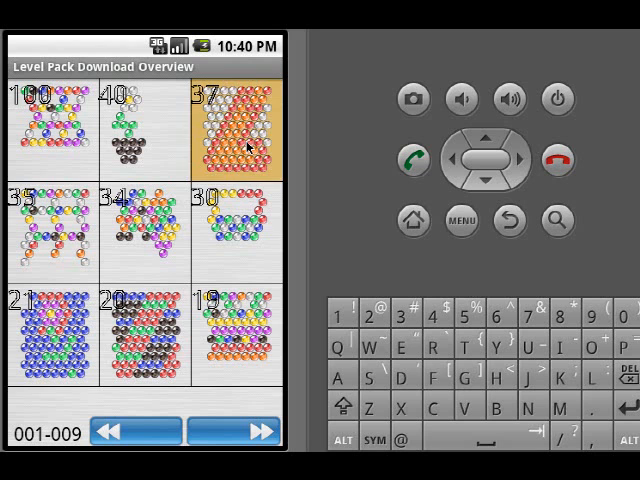
left_click(244, 125)
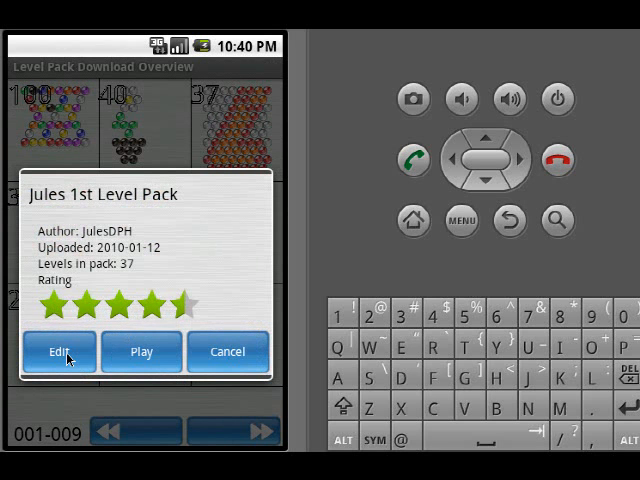
mouse_move(126, 360)
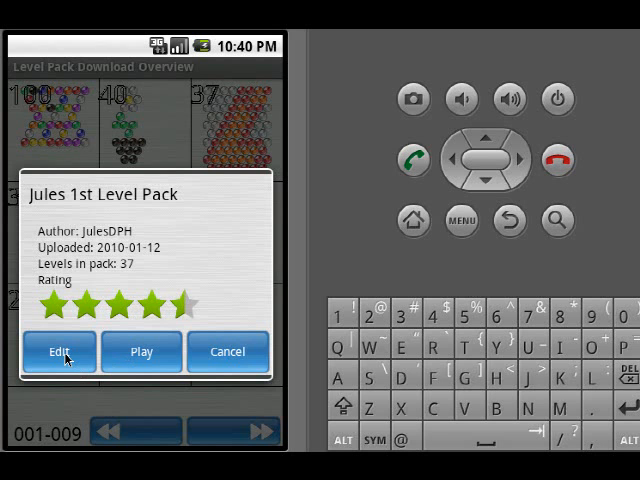
left_click(227, 351)
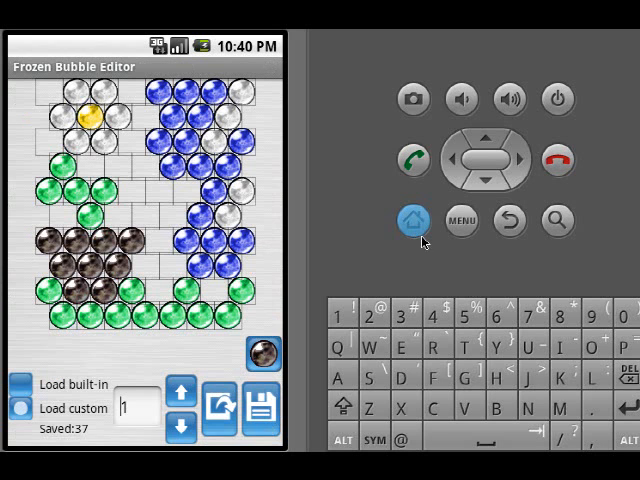
- Open the Levels Overview of the downloaded pack from the editor menu
left_click(459, 220)
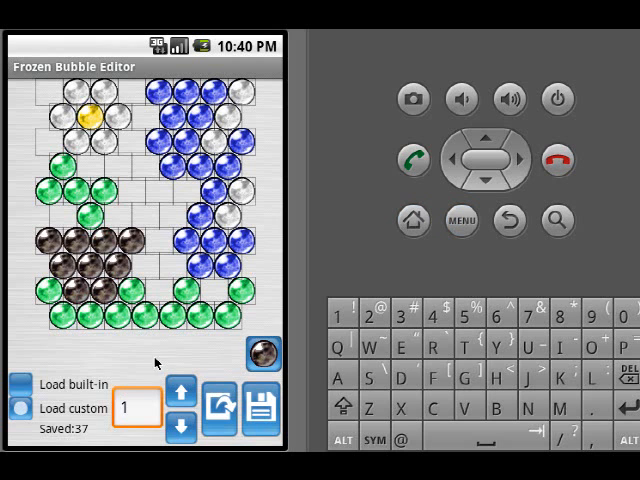
left_click(457, 221)
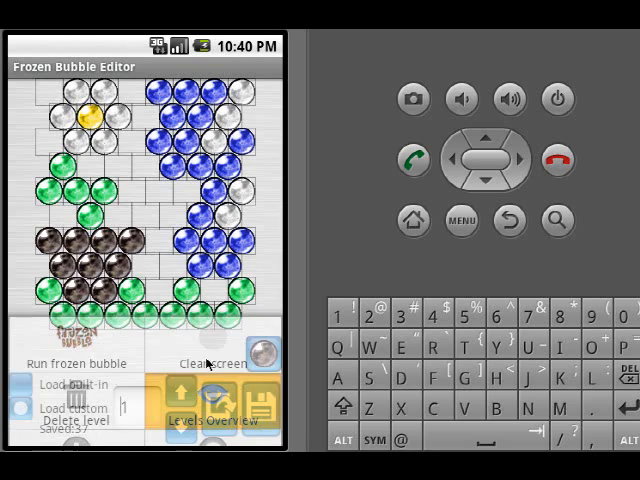
left_click(203, 424)
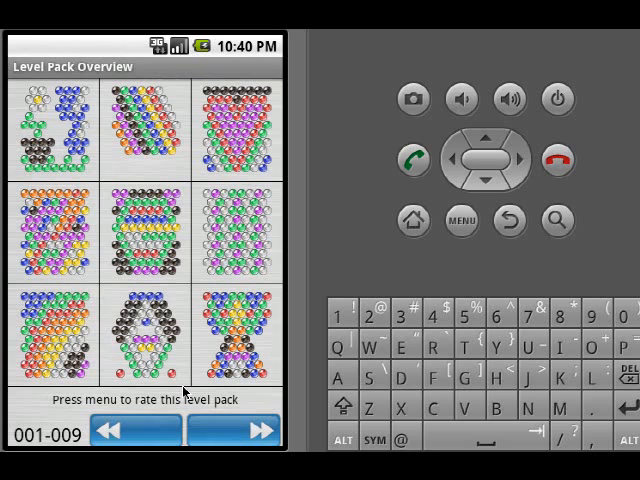
mouse_move(400, 263)
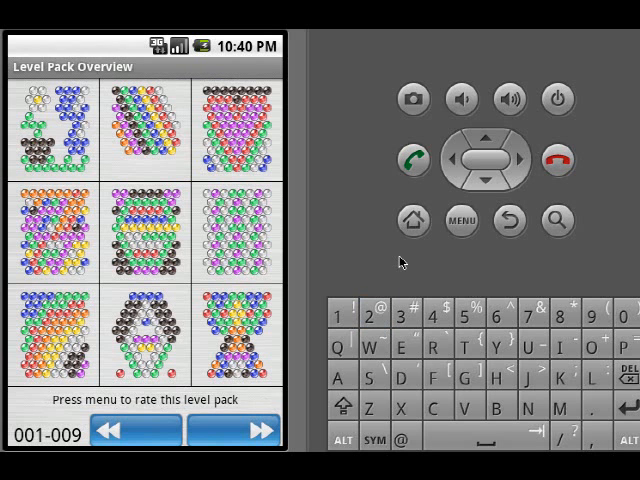
- Rate the level pack 4.5 stars and confirm the rating
left_click(461, 221)
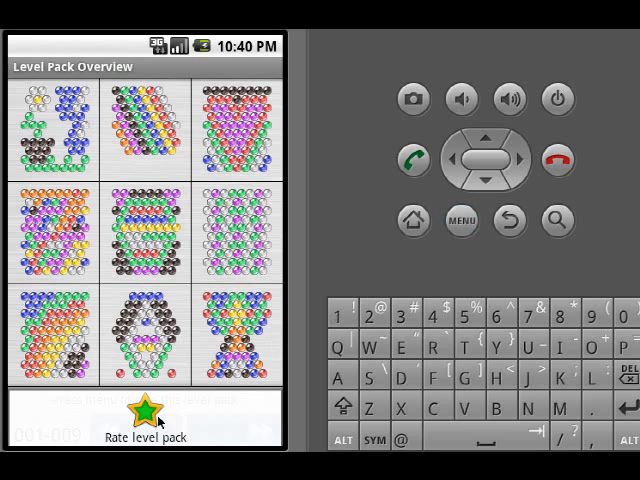
left_click(144, 413)
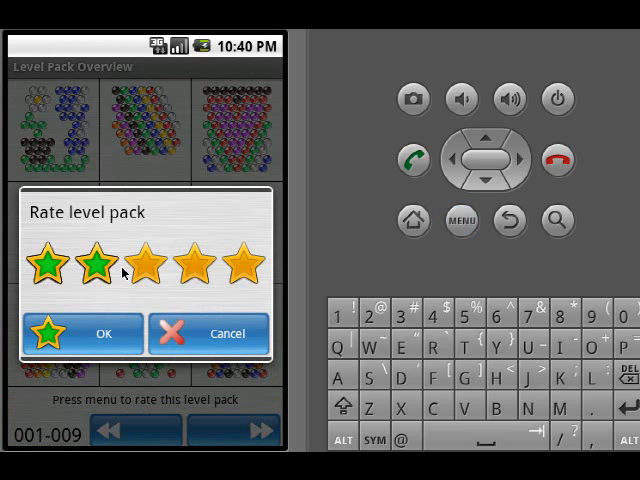
left_click(192, 262)
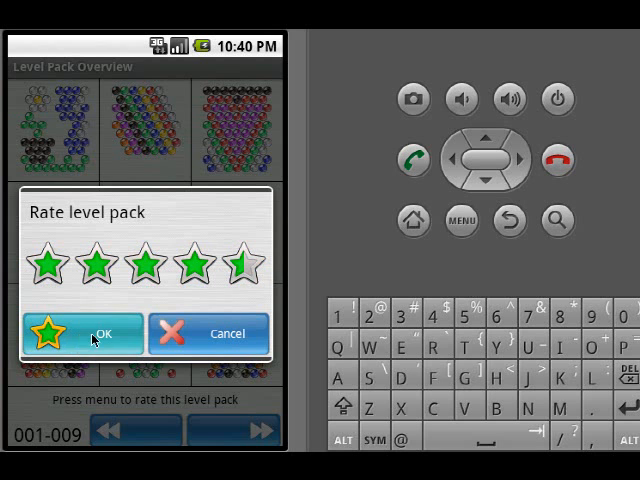
left_click(82, 333)
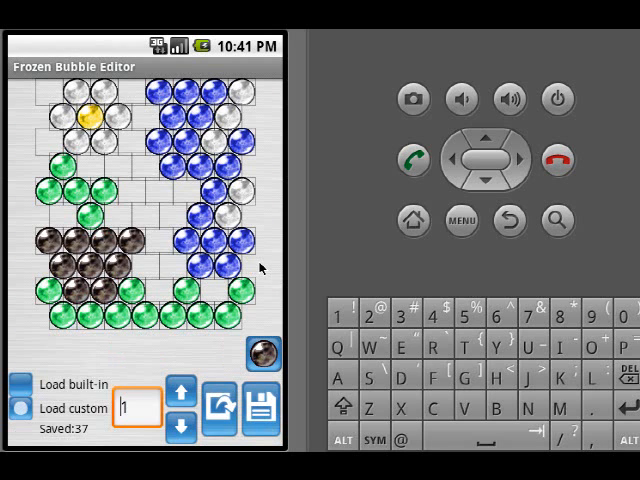
mouse_move(215, 300)
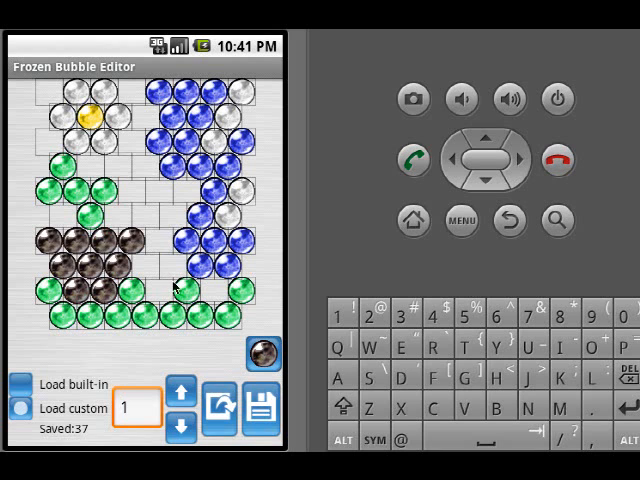
mouse_move(258, 263)
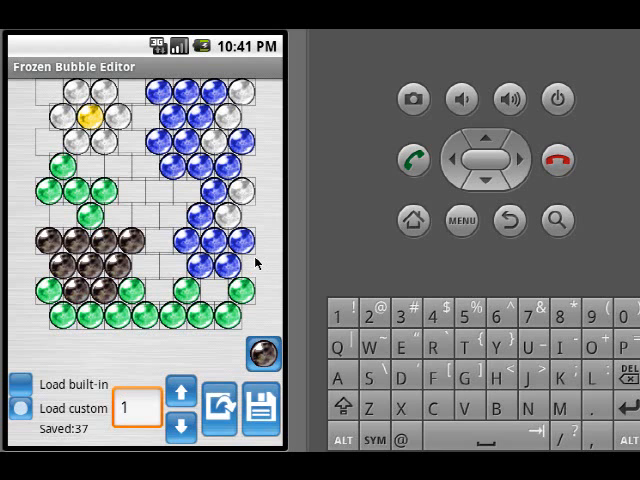
mouse_move(408, 253)
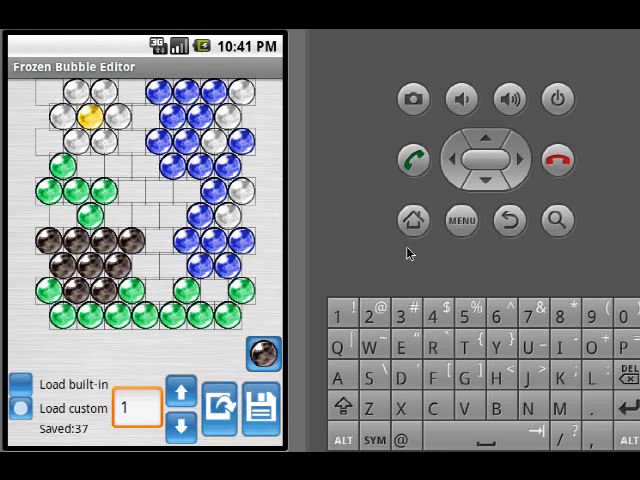
- Choose Run frozen bubble from the editor menu, showing the starting-level prompt with level 1
left_click(460, 219)
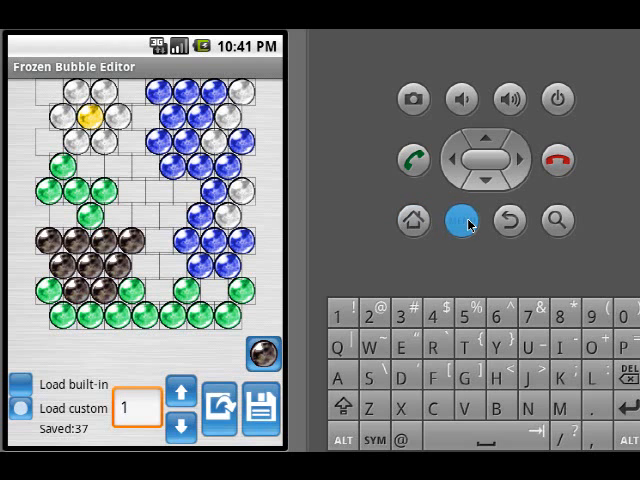
left_click(460, 220)
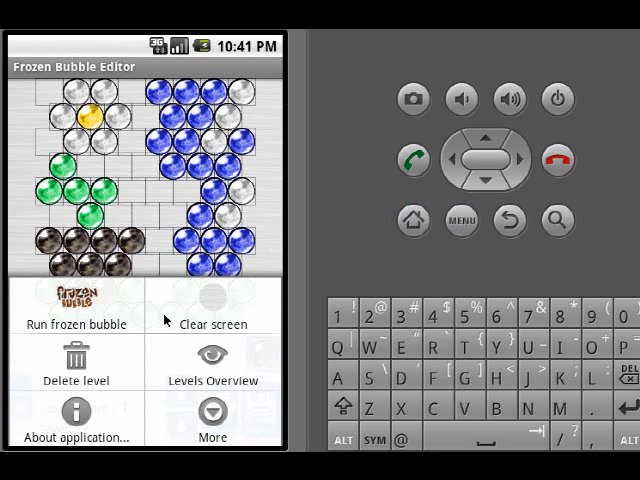
mouse_move(117, 421)
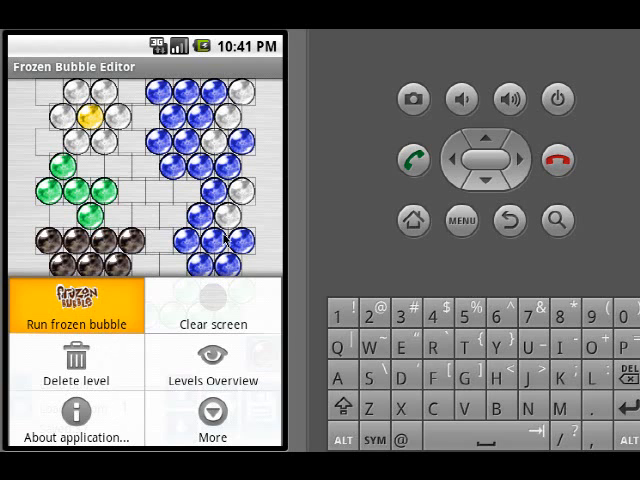
left_click(74, 306)
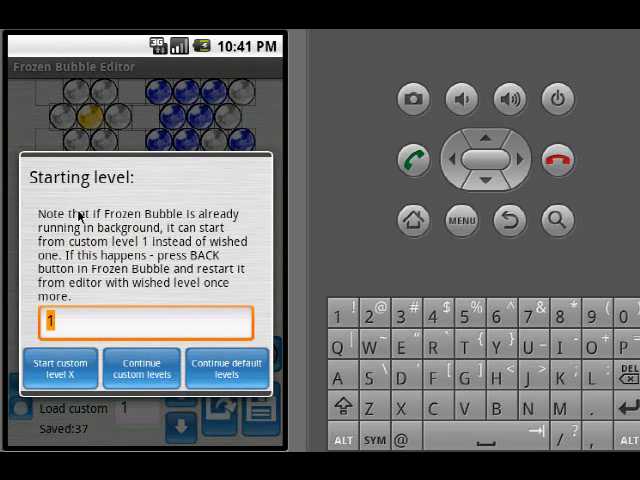
mouse_move(85, 322)
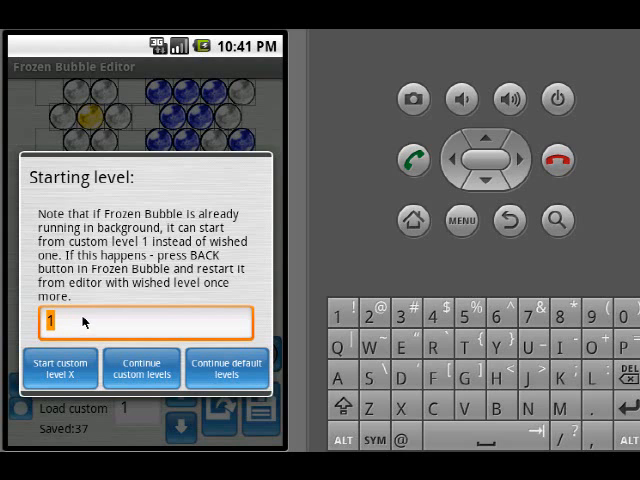
mouse_move(130, 330)
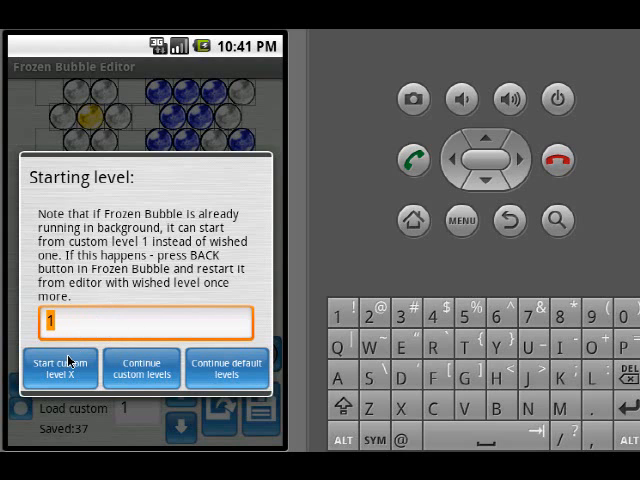
mouse_move(198, 324)
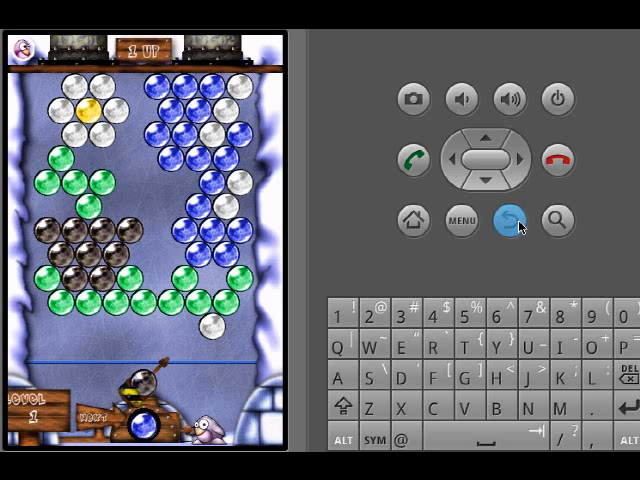
- Exit the running custom level 1 game and return to its editor grid
left_click(458, 220)
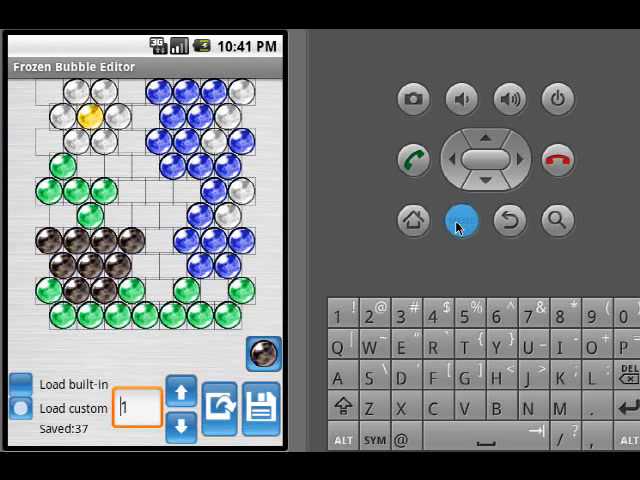
- View the pack's Levels Overview, go to the next page, then exit to the home screen
left_click(459, 220)
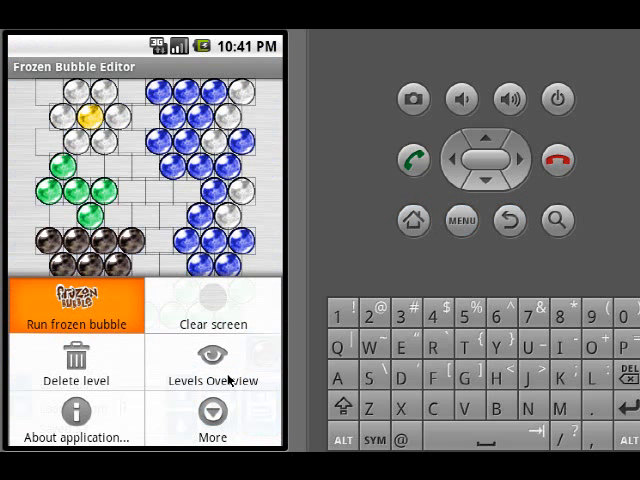
left_click(212, 370)
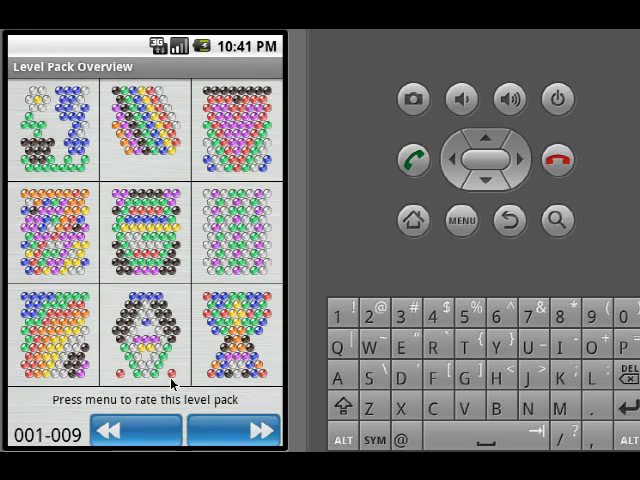
left_click(251, 430)
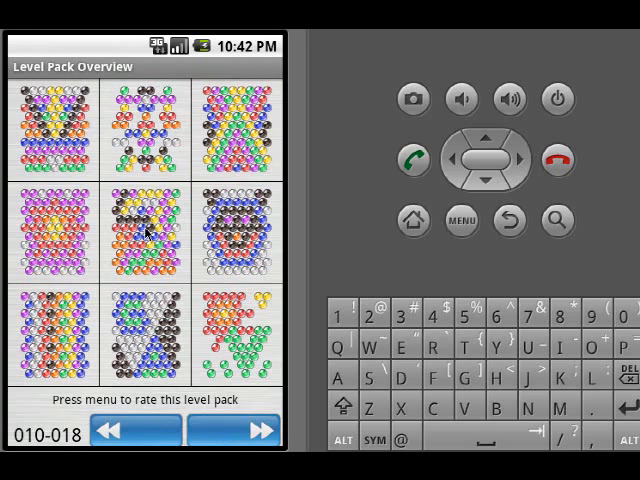
mouse_move(245, 295)
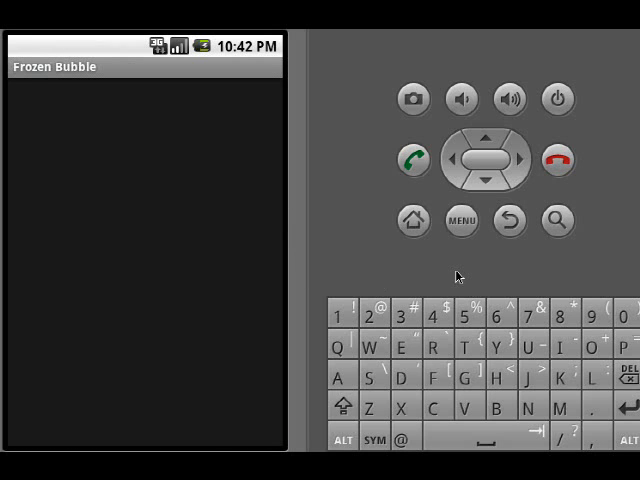
mouse_move(367, 290)
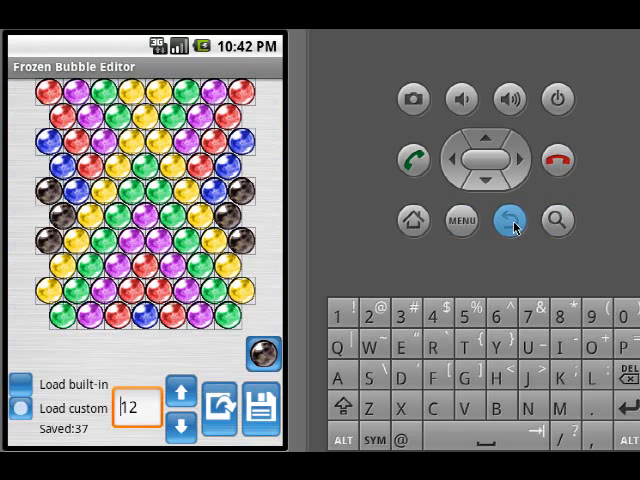
left_click(508, 220)
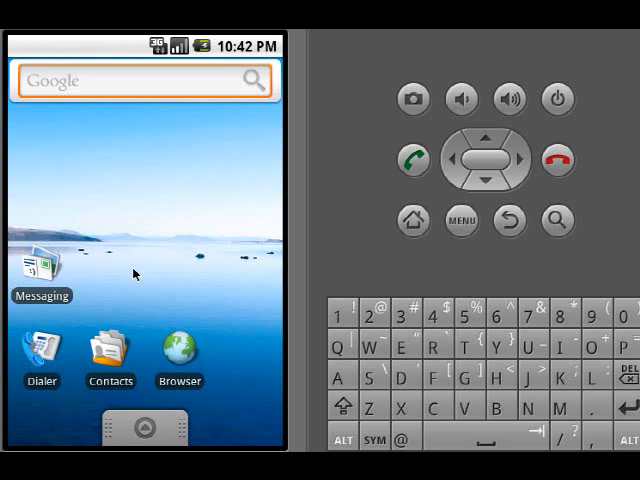
- Relaunch the editor and choose Download Level Pack under the menu's More options
left_click(144, 427)
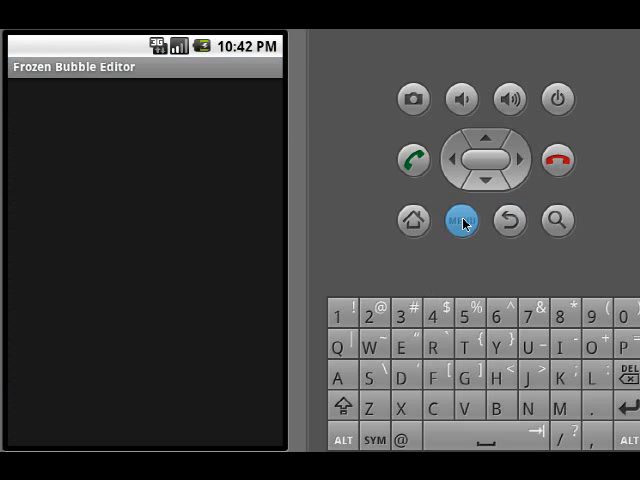
left_click(461, 220)
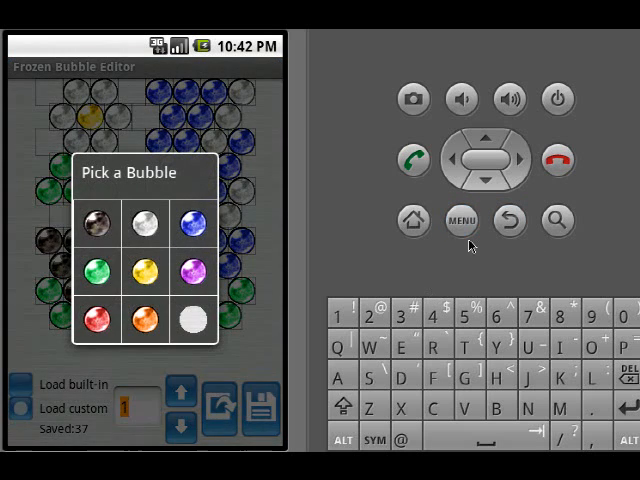
left_click(457, 221)
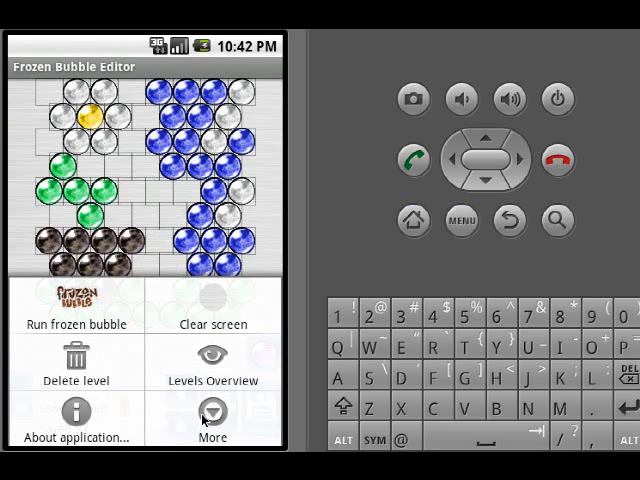
left_click(212, 411)
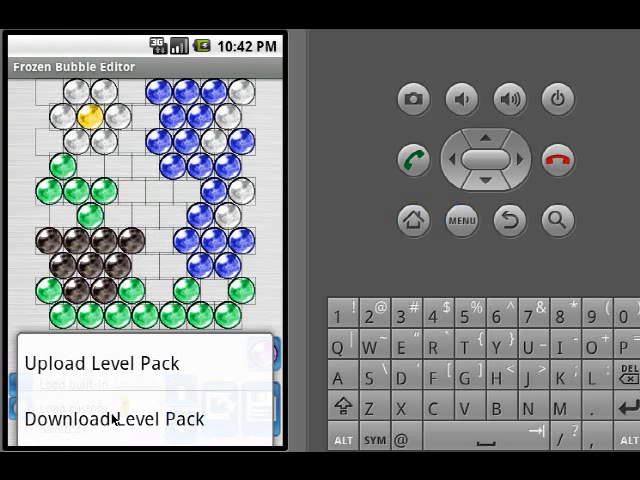
left_click(123, 418)
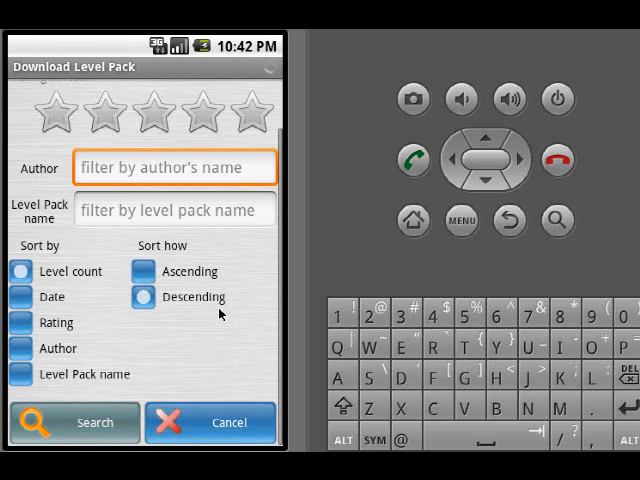
- Search shared packs, play the Jules 1st Level Pack, then quit back to the editor's options
left_click(461, 220)
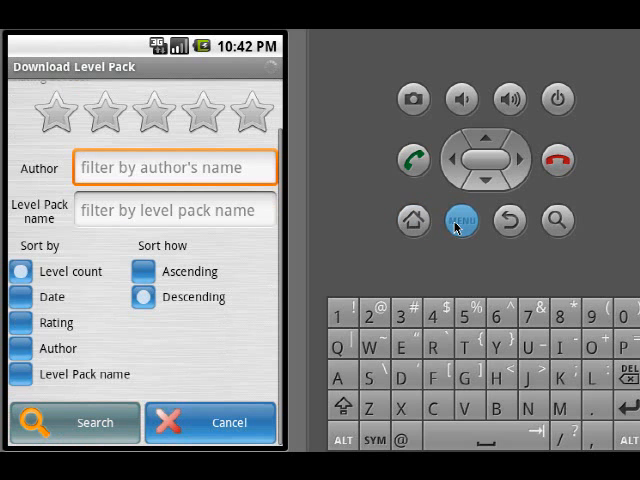
left_click(74, 422)
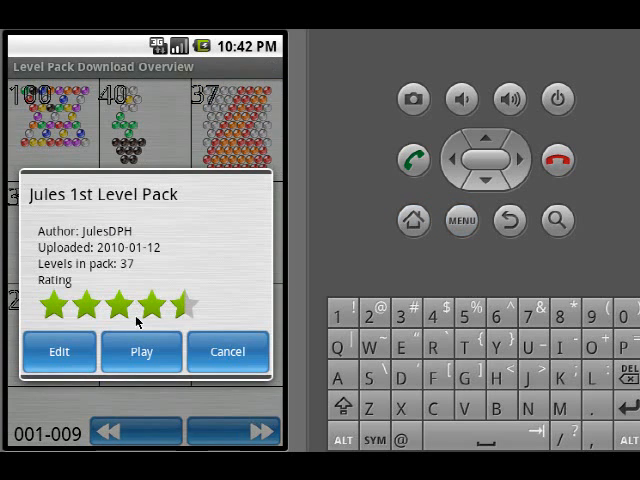
left_click(228, 352)
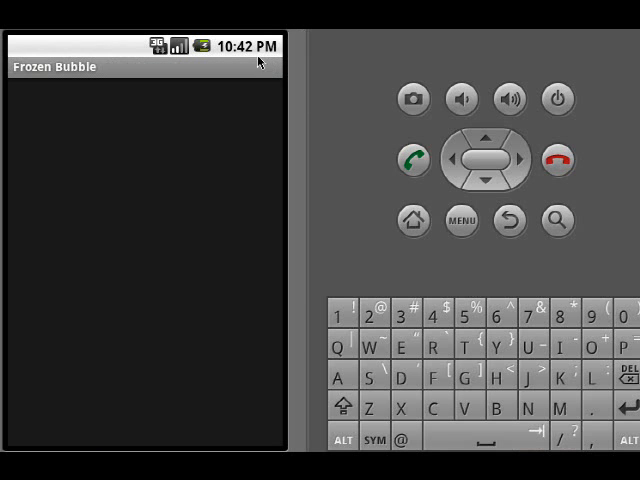
mouse_move(252, 266)
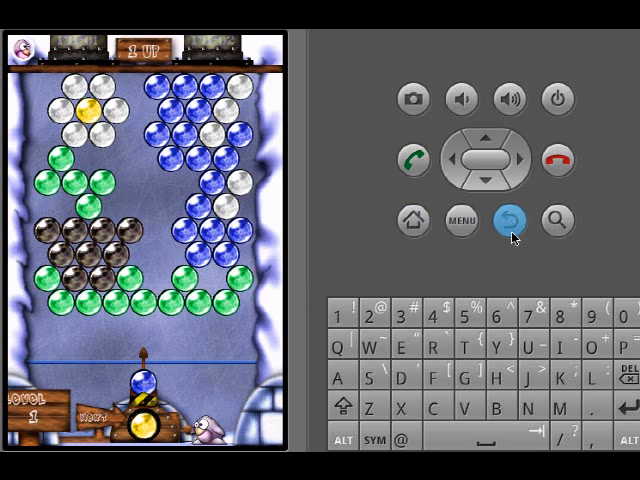
left_click(512, 219)
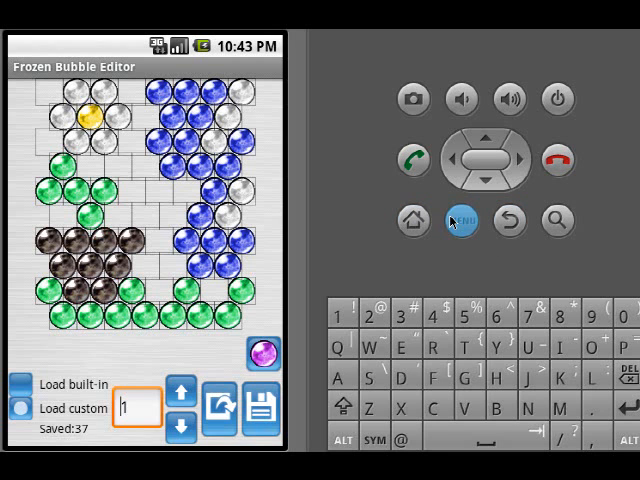
left_click(461, 220)
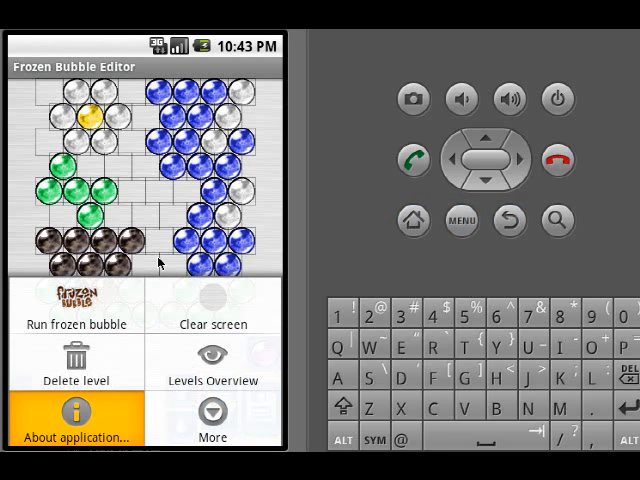
- Open About for version 1.4.0, scroll through the Change Log, then close it
left_click(75, 420)
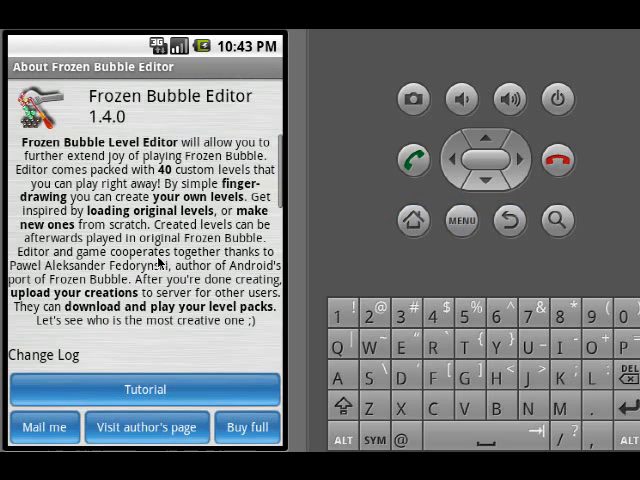
scroll("down", 3)
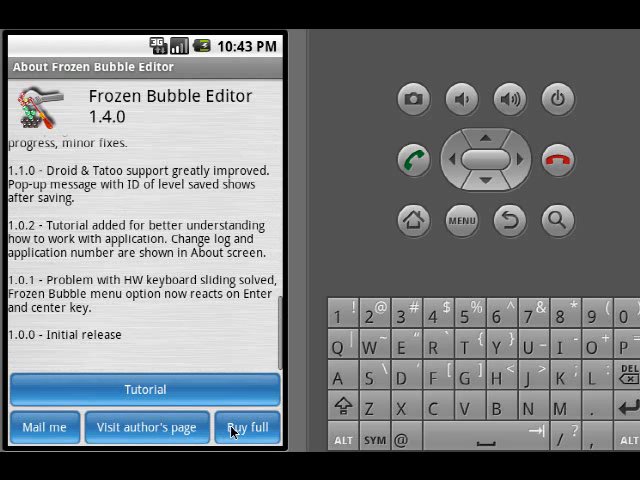
mouse_move(155, 203)
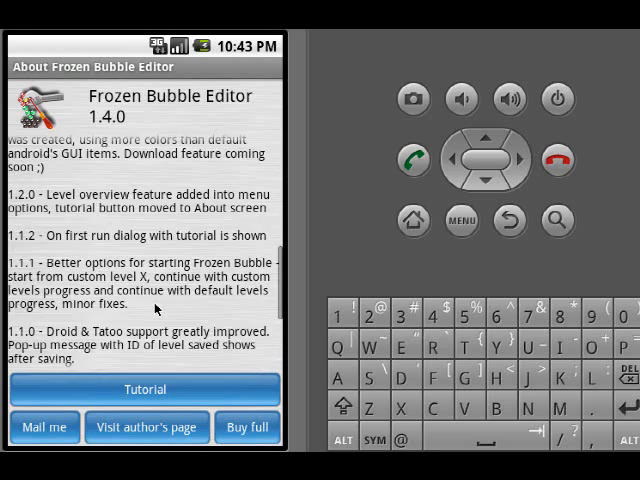
scroll("up", 3)
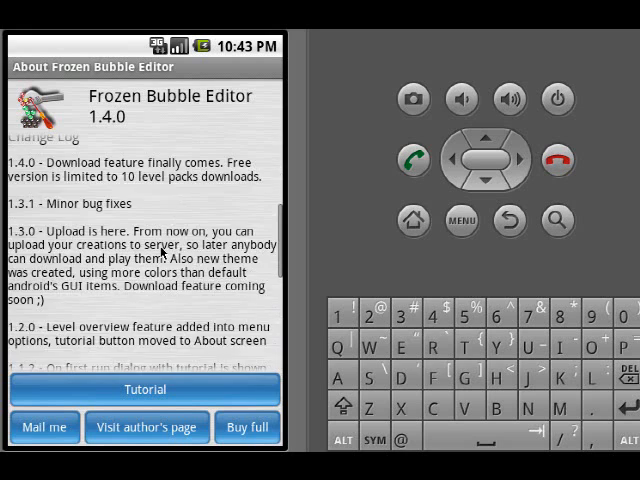
scroll("down", 3)
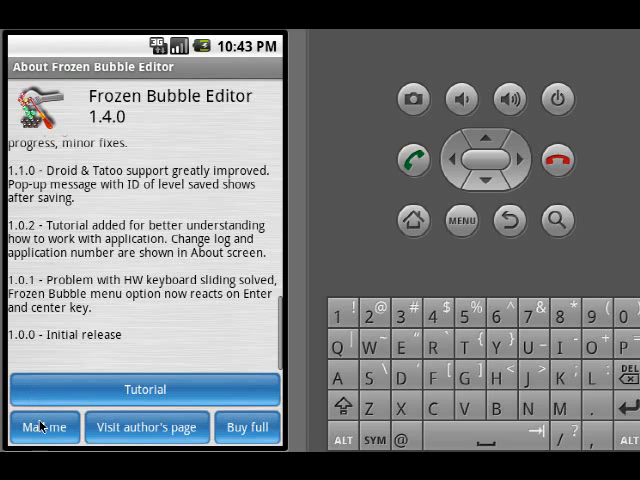
left_click(508, 220)
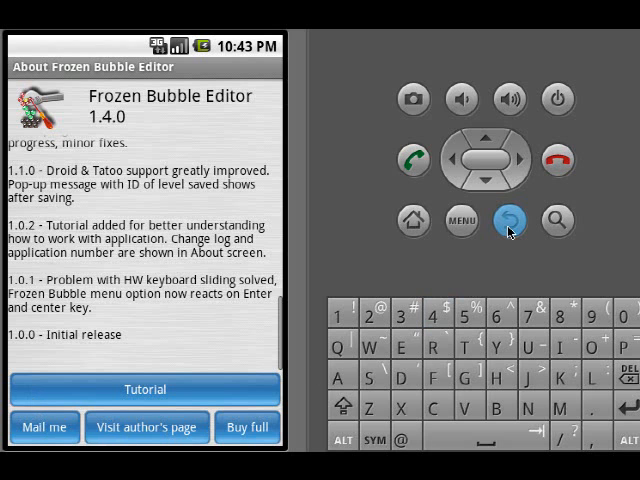